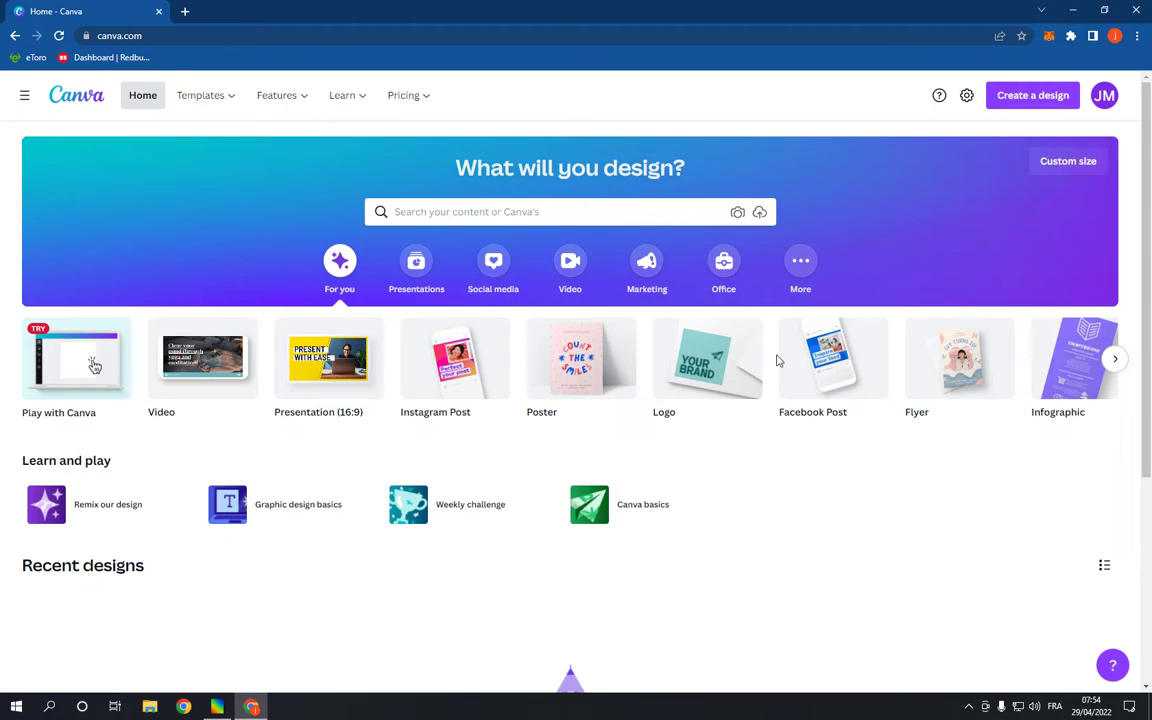
Search 'INSTAGRAM' and start a blank 1080 × 1080 Instagram Post design
{"action": "scroll", "scroll_direction": "down", "scroll_amount": 3}
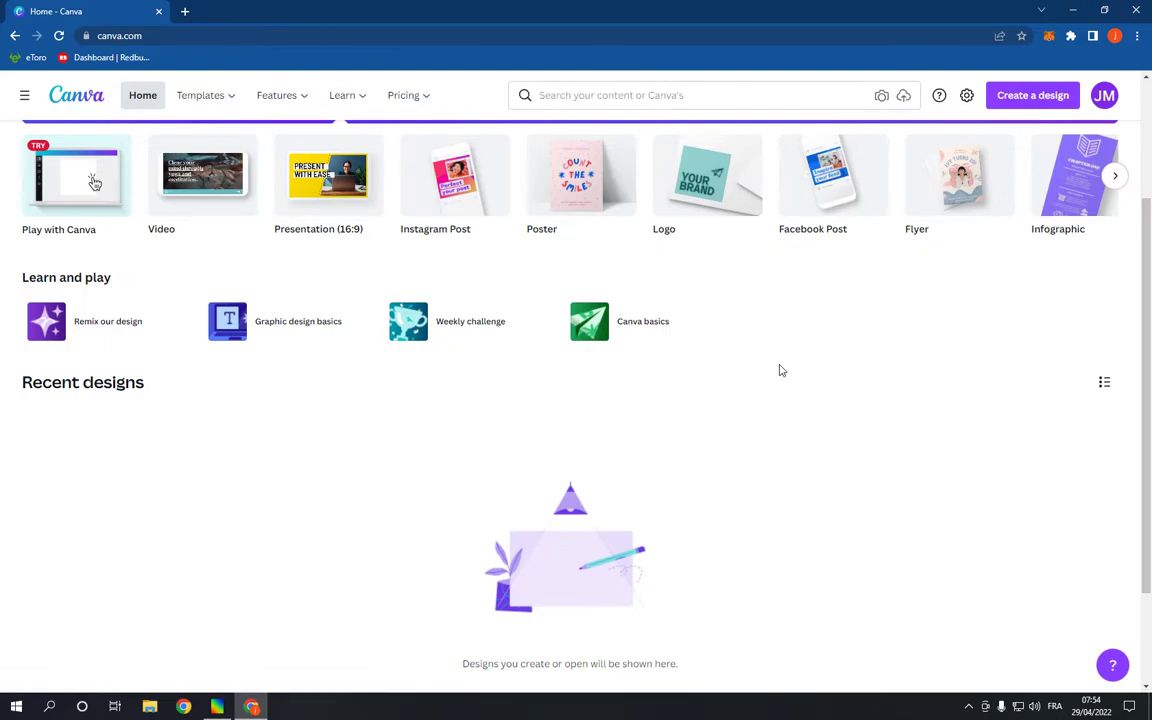
{"action": "mouse_move", "coordinate": [765, 382]}
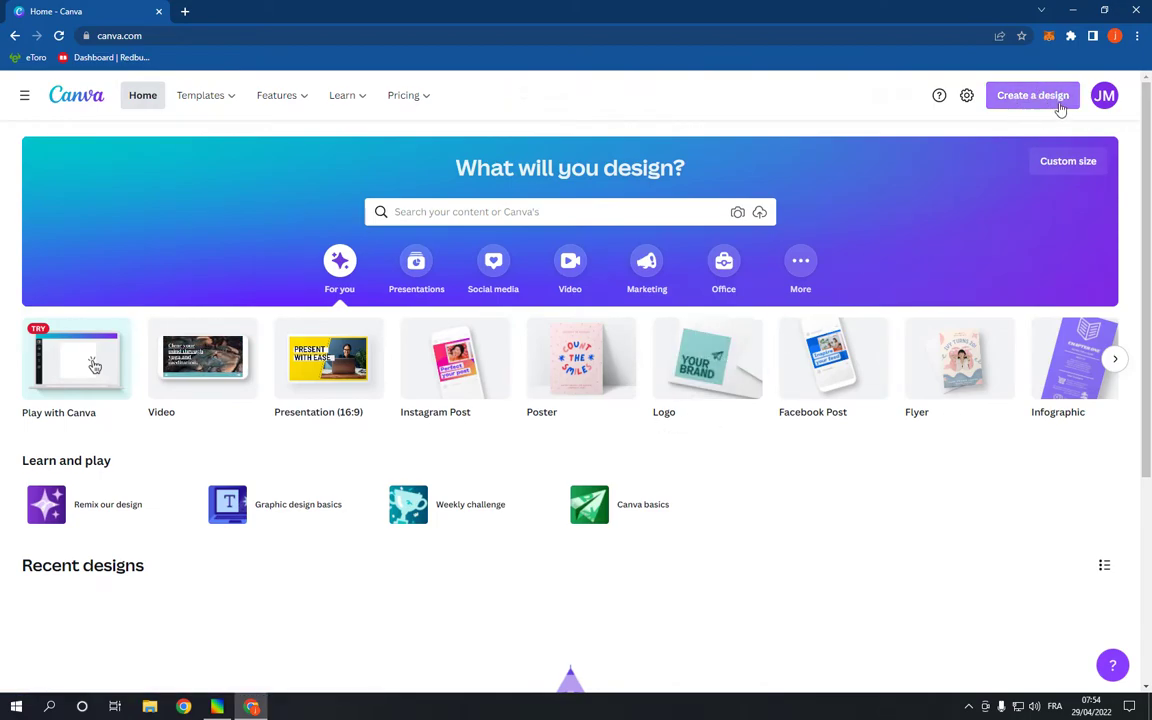
{"action": "type", "text": "INSTAGRAM"}
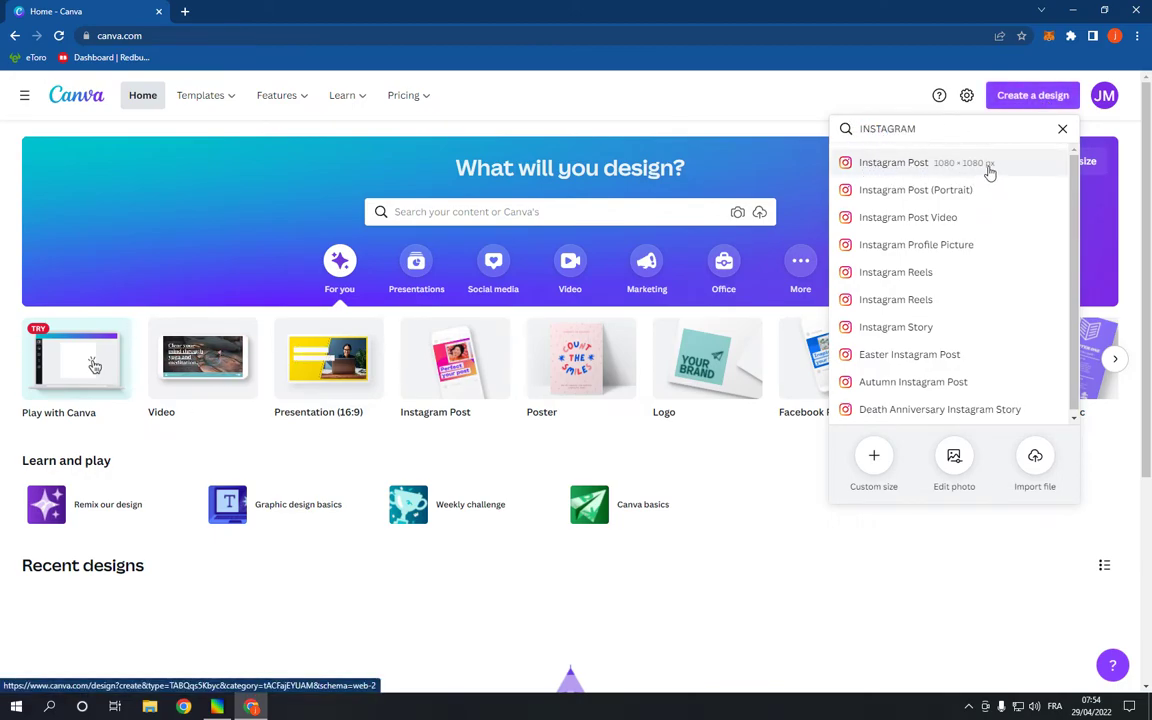
{"action": "left_click", "coordinate": [893, 162]}
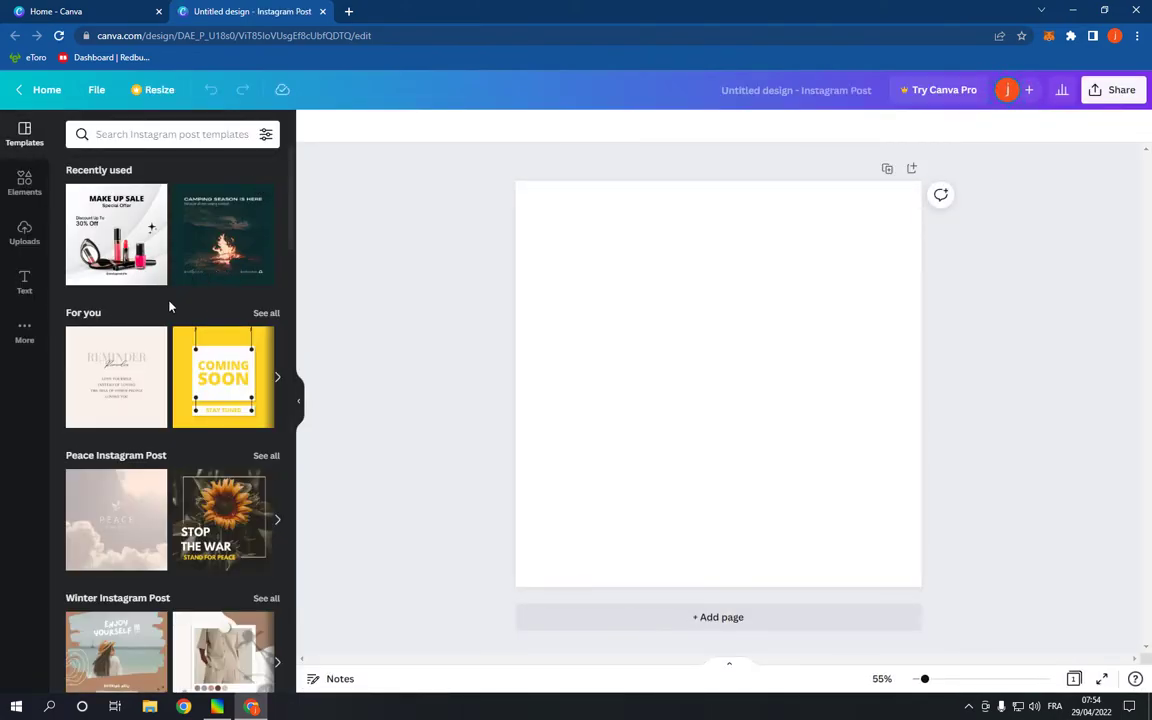
{"action": "scroll", "scroll_direction": "down", "scroll_amount": 3}
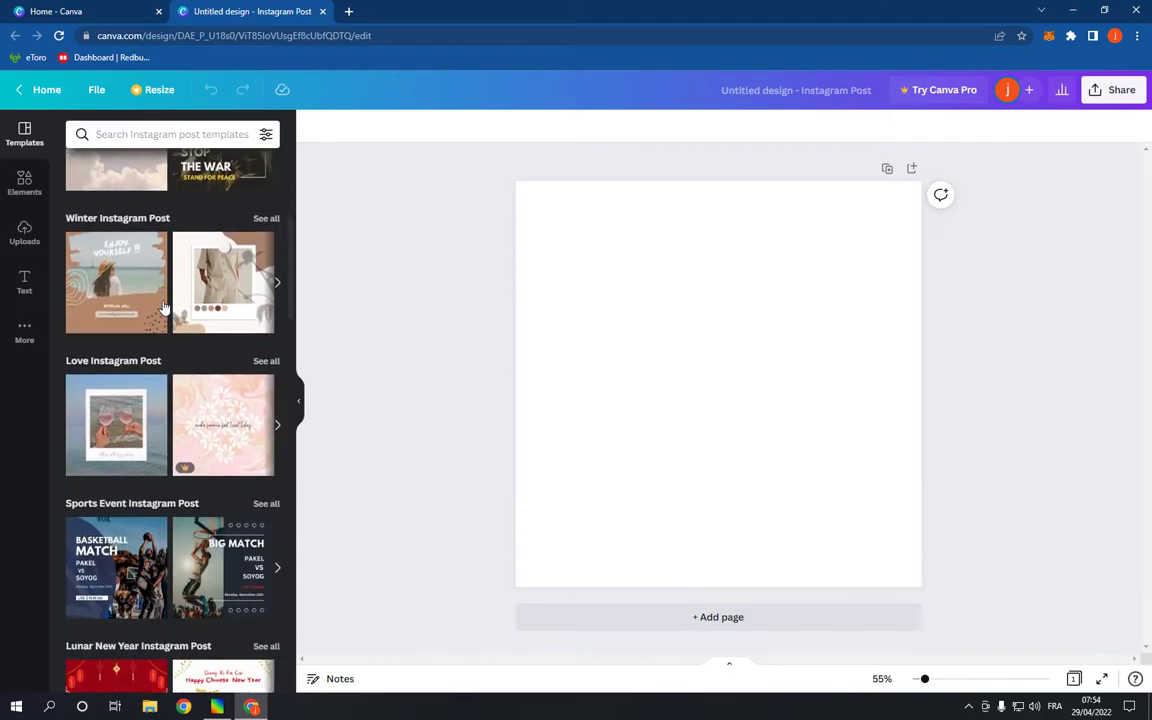
{"action": "scroll", "scroll_direction": "down", "scroll_amount": 3}
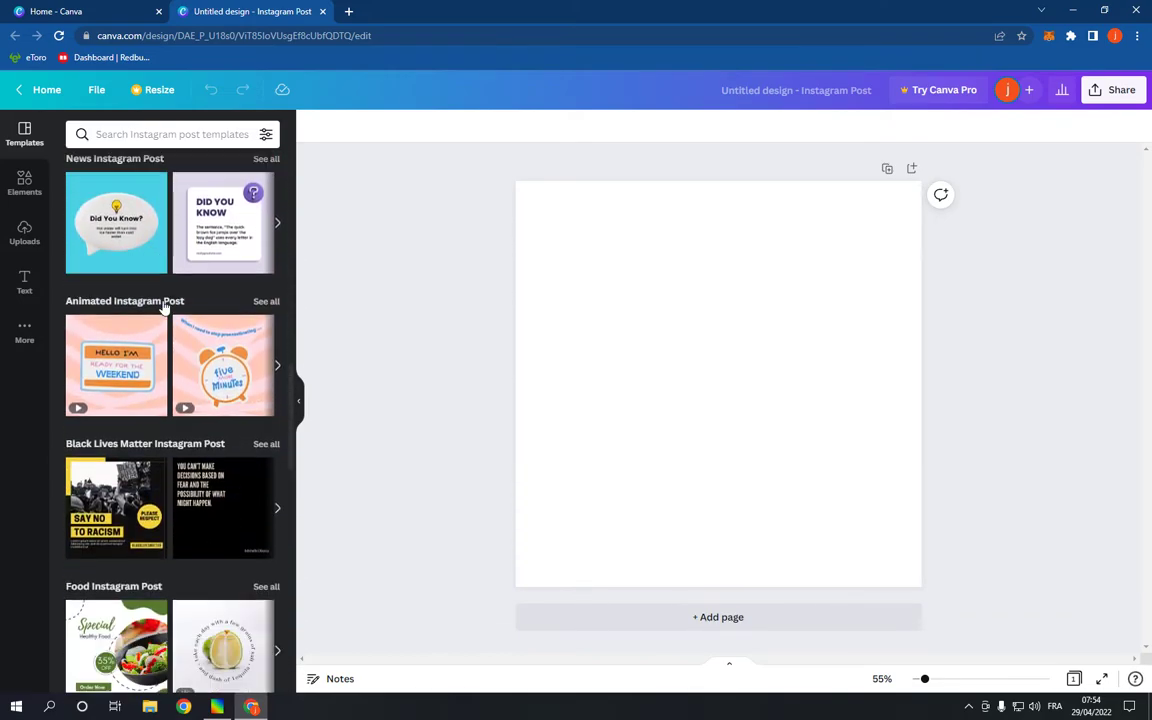
{"action": "scroll", "scroll_direction": "down", "scroll_amount": 3}
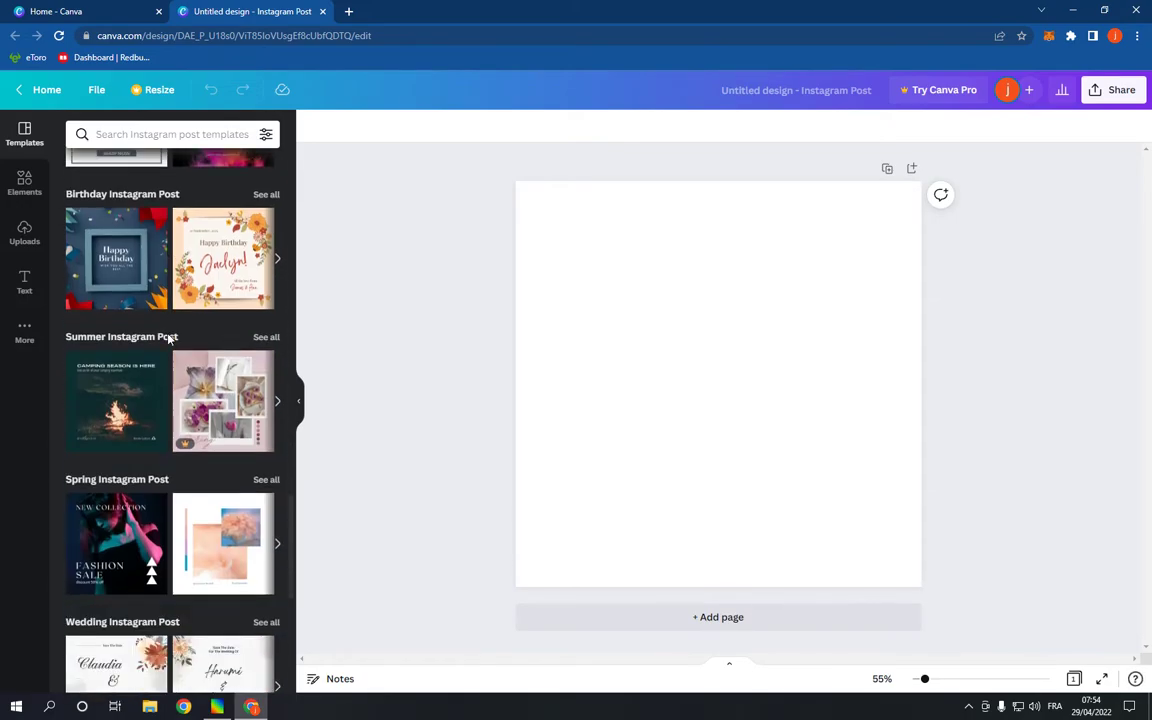
{"action": "scroll", "scroll_direction": "down", "scroll_amount": 3}
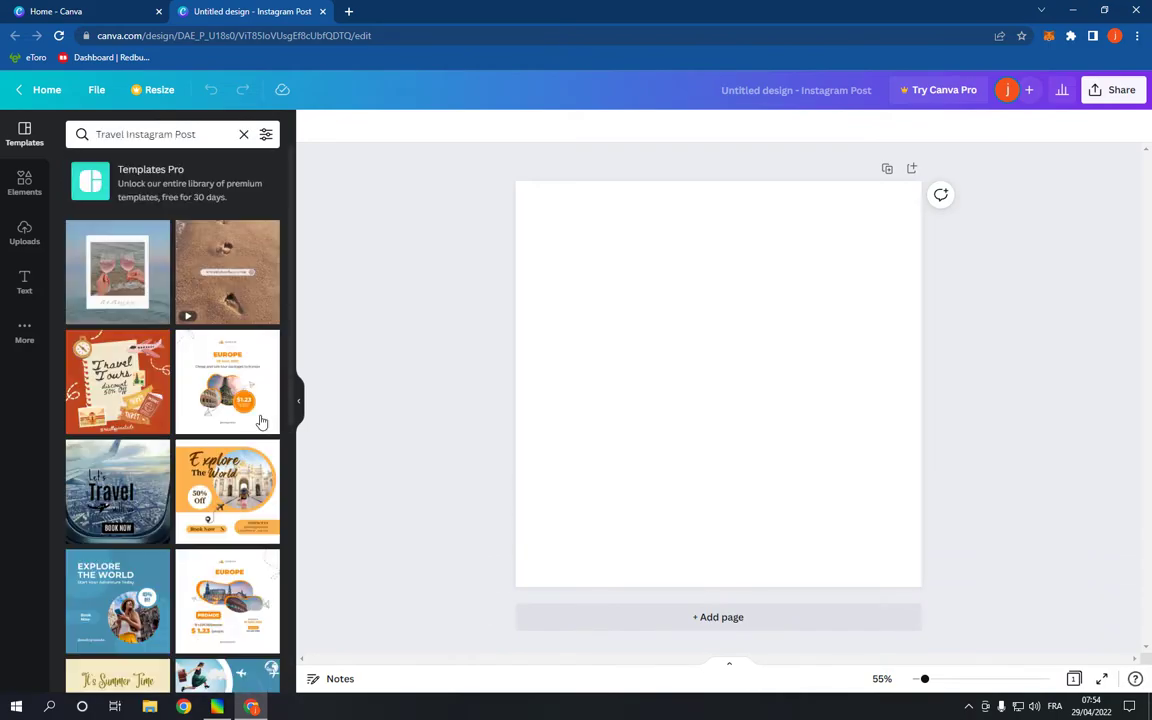
Apply the beach polaroid 'memories' template, then select its photo and polaroid frame
{"action": "scroll", "scroll_direction": "down", "scroll_amount": 3}
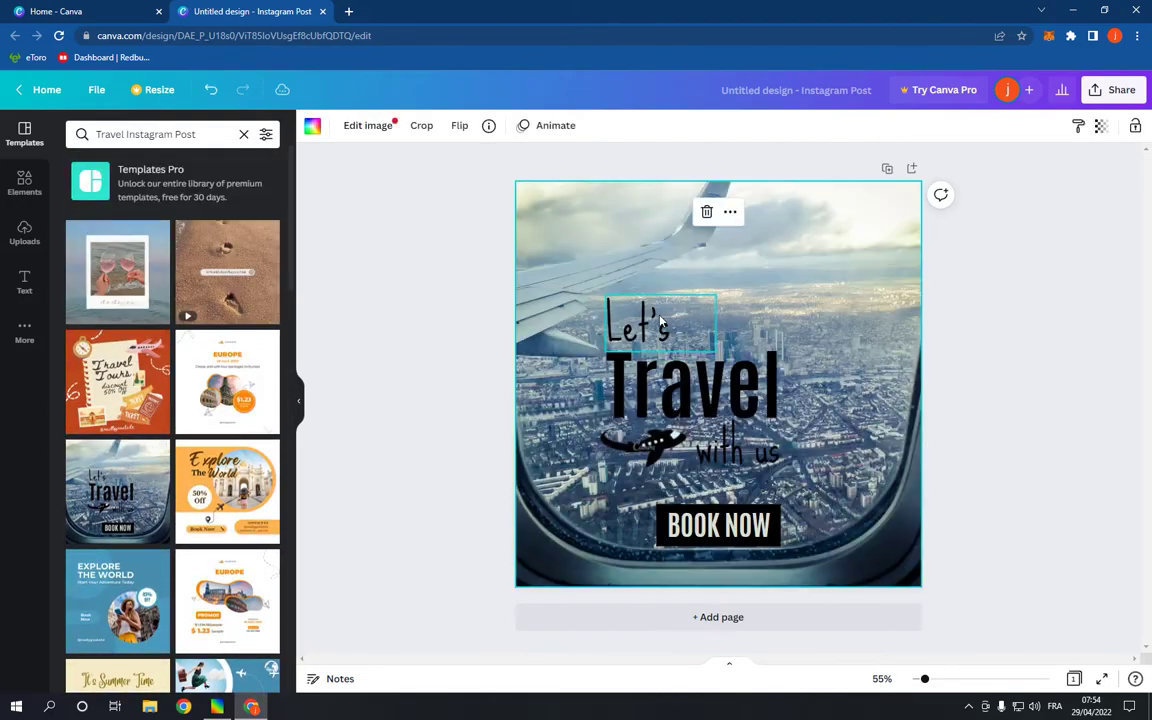
{"action": "left_click", "coordinate": [700, 385]}
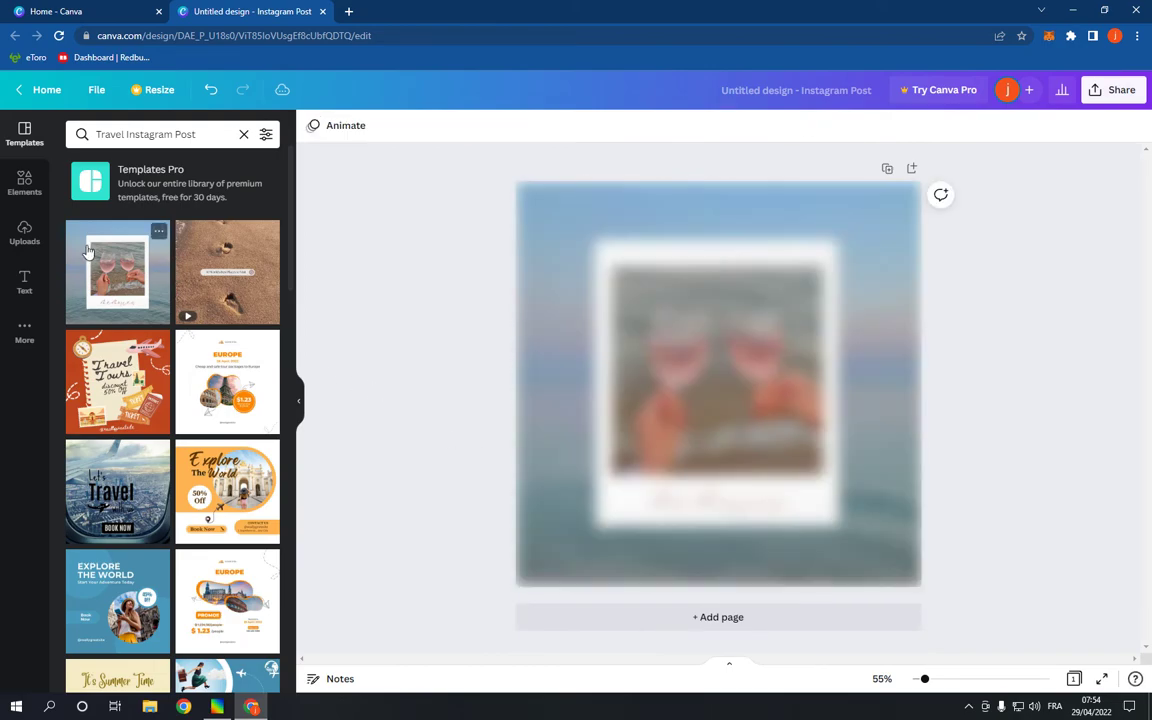
{"action": "left_click", "coordinate": [718, 383]}
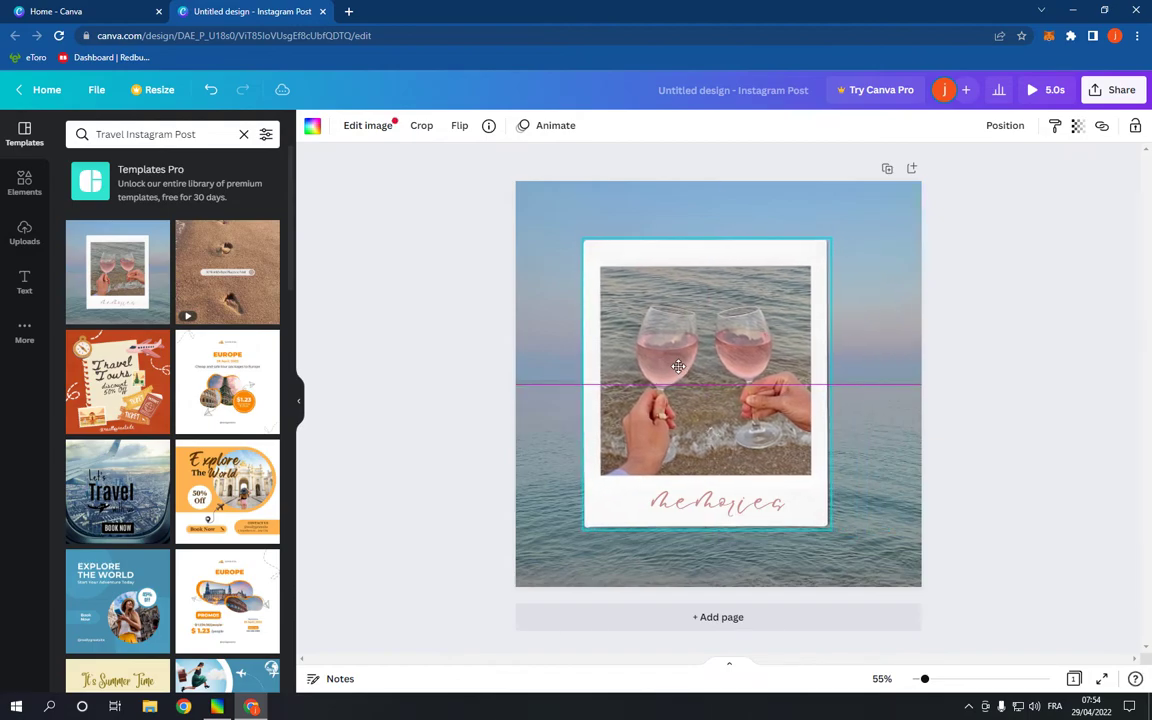
{"action": "left_click", "coordinate": [1120, 90]}
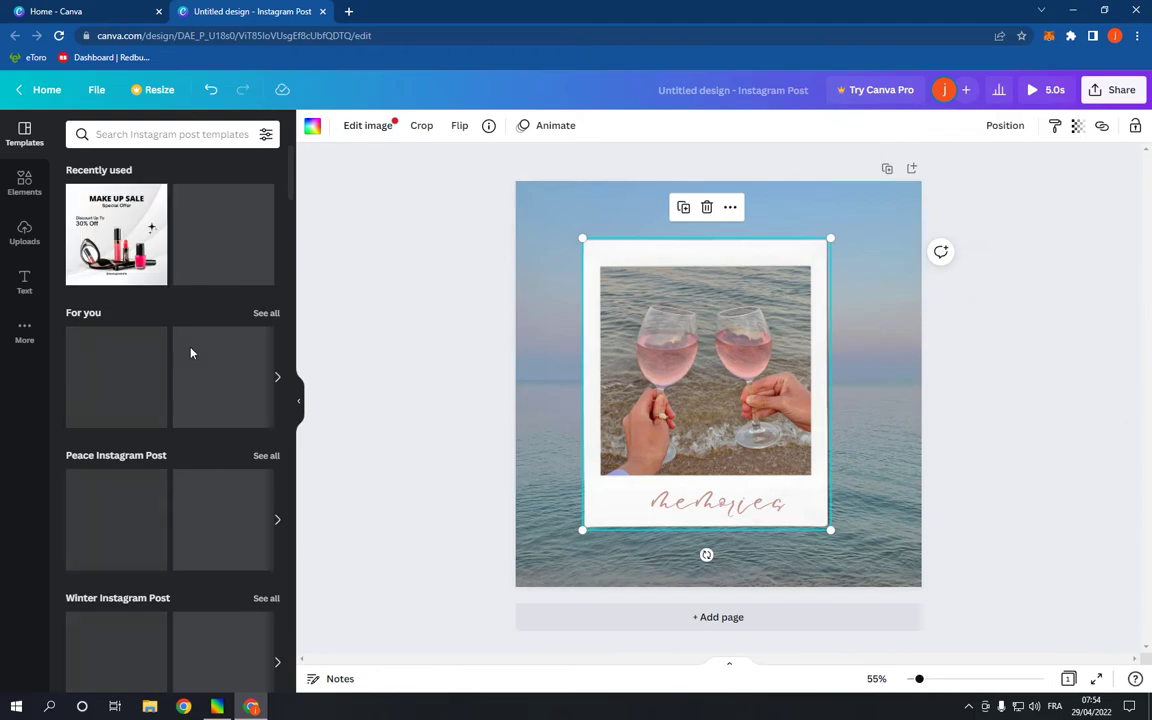
{"action": "scroll", "scroll_direction": "down", "scroll_amount": 3}
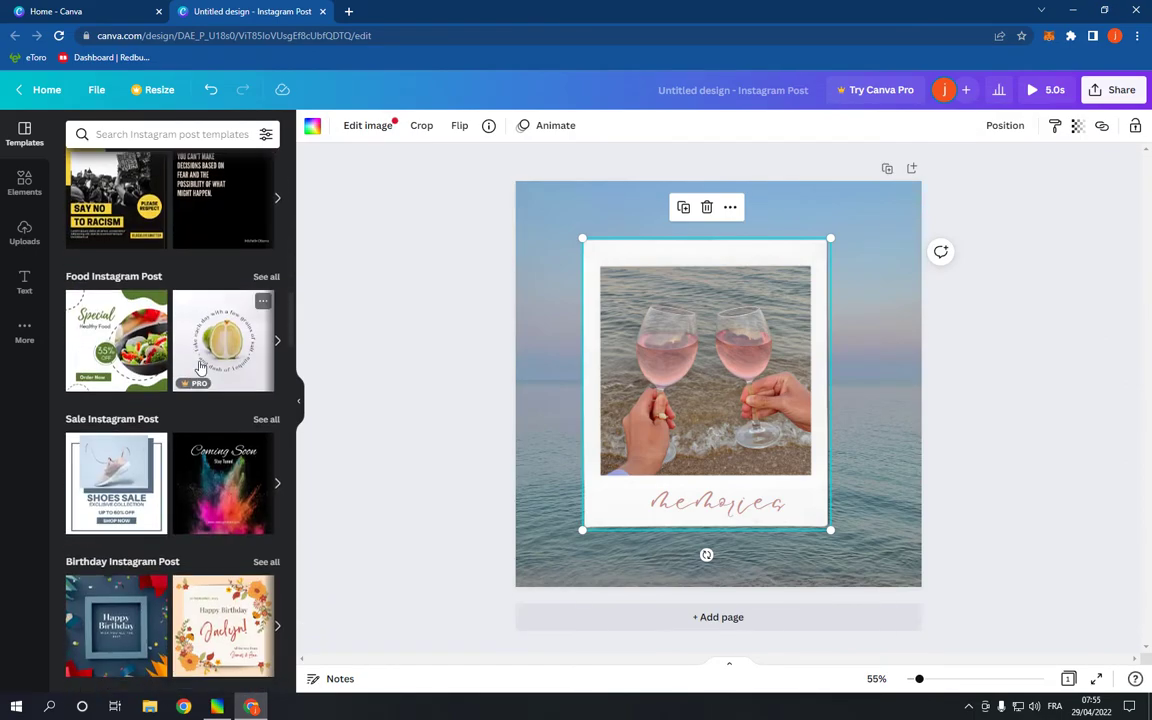
{"action": "scroll", "scroll_direction": "down", "scroll_amount": 3}
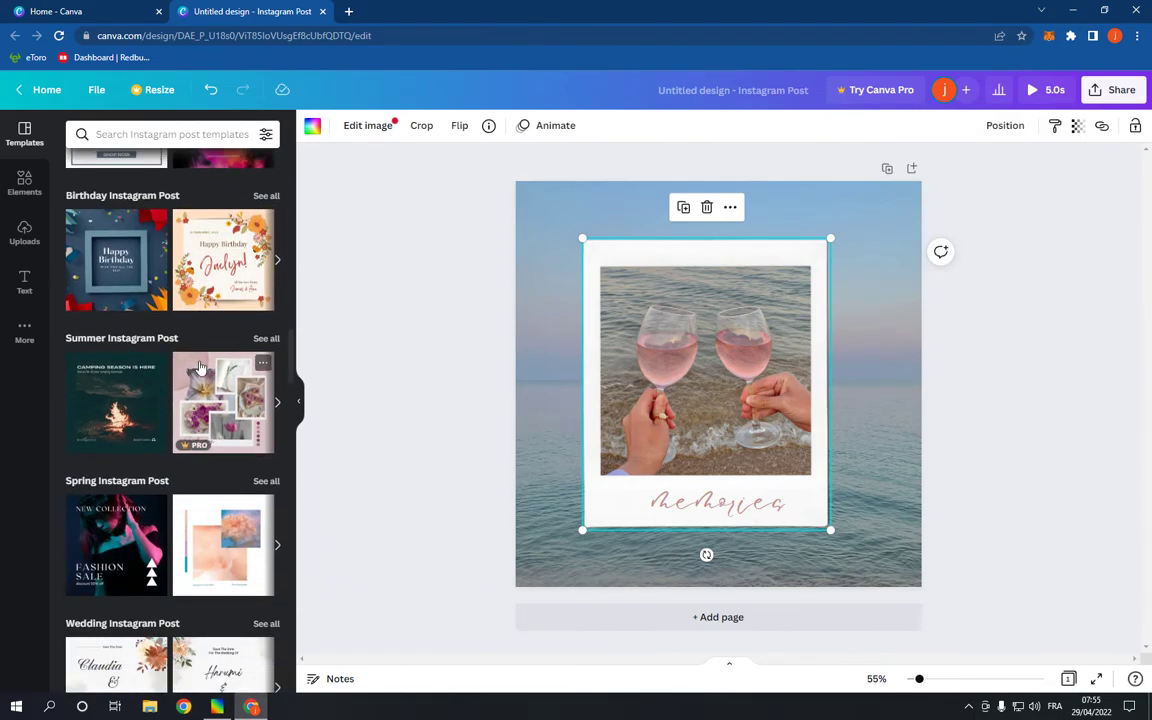
{"action": "scroll", "scroll_direction": "down", "scroll_amount": 3}
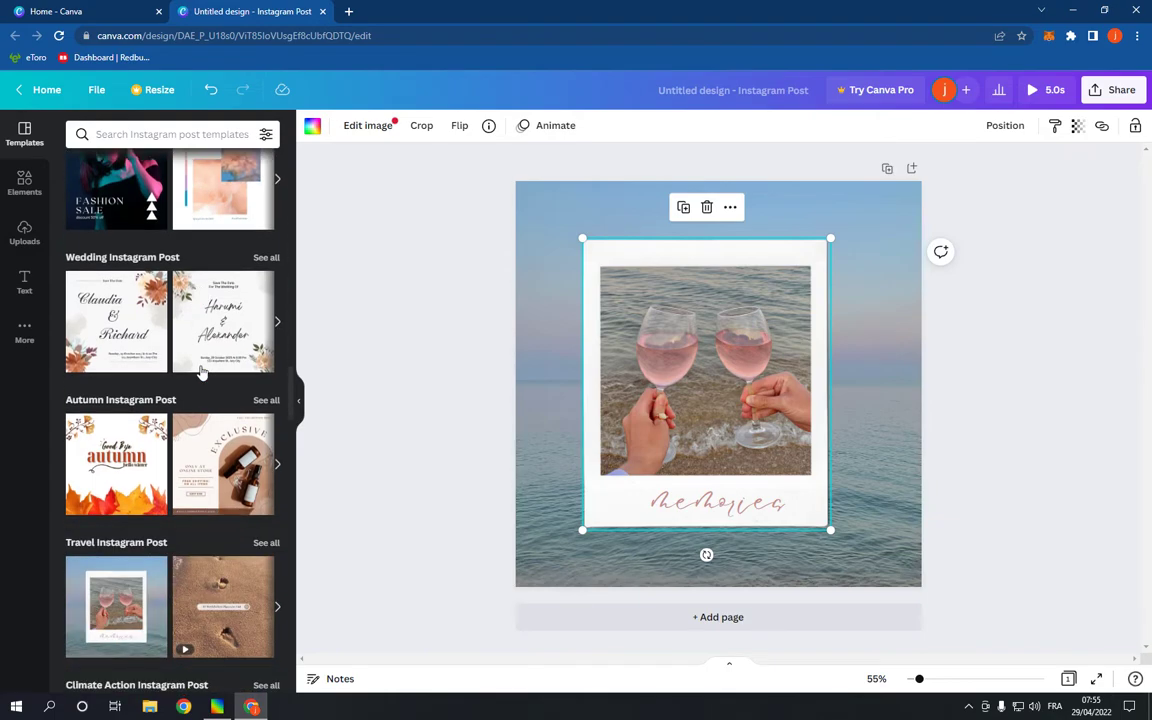